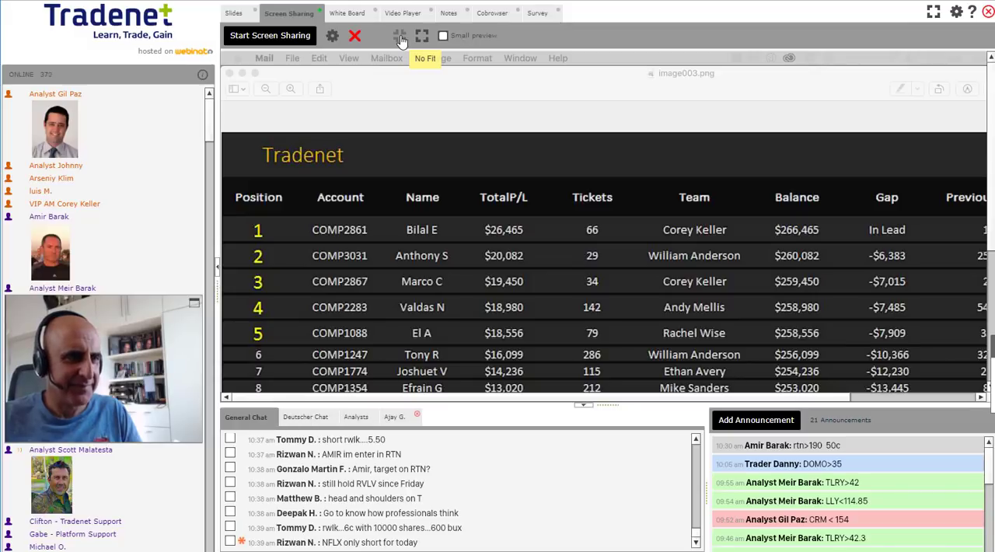
# Step: Scale the shared Tradenet leaderboard to fit, showing all columns through Rank Change
pyautogui.click(399, 35)
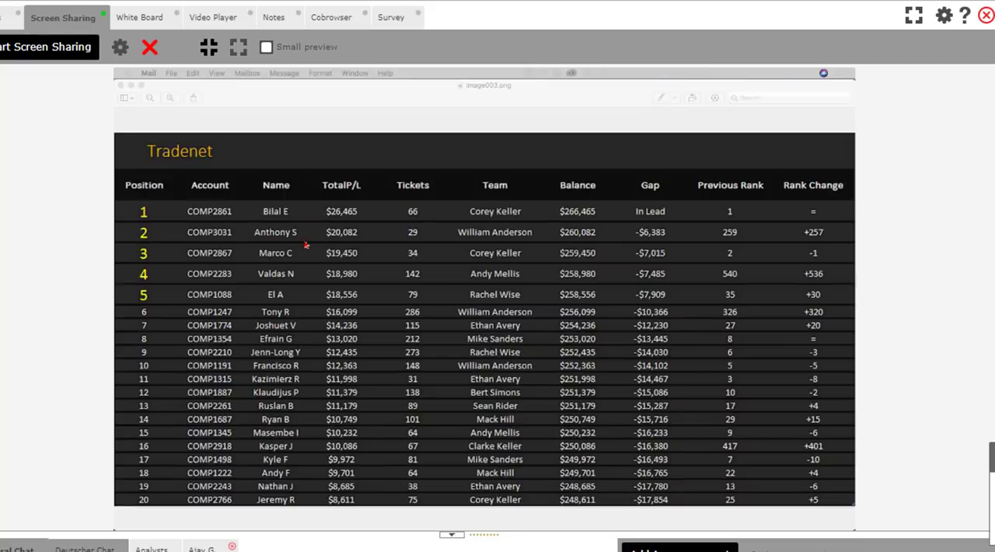
pyautogui.moveTo(761, 249)
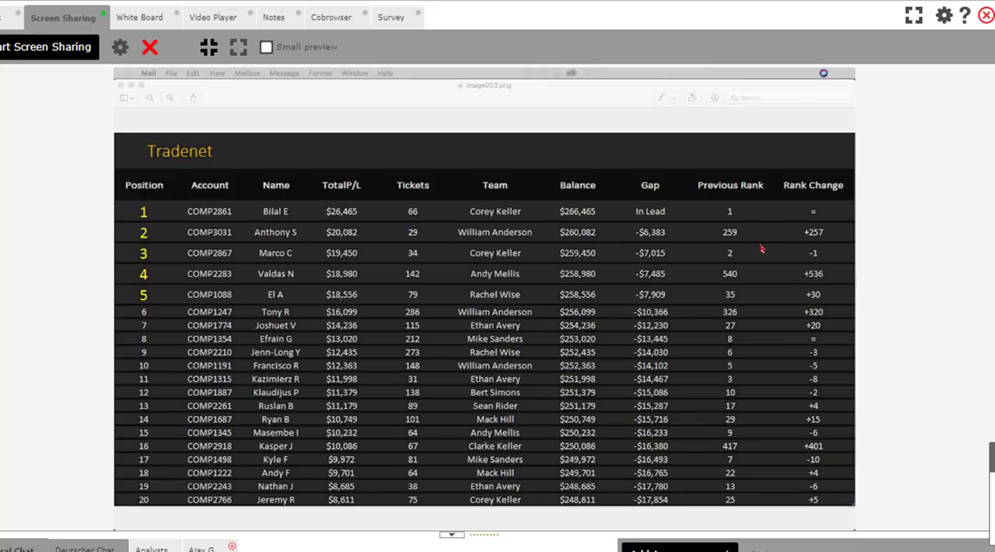
pyautogui.moveTo(749, 241)
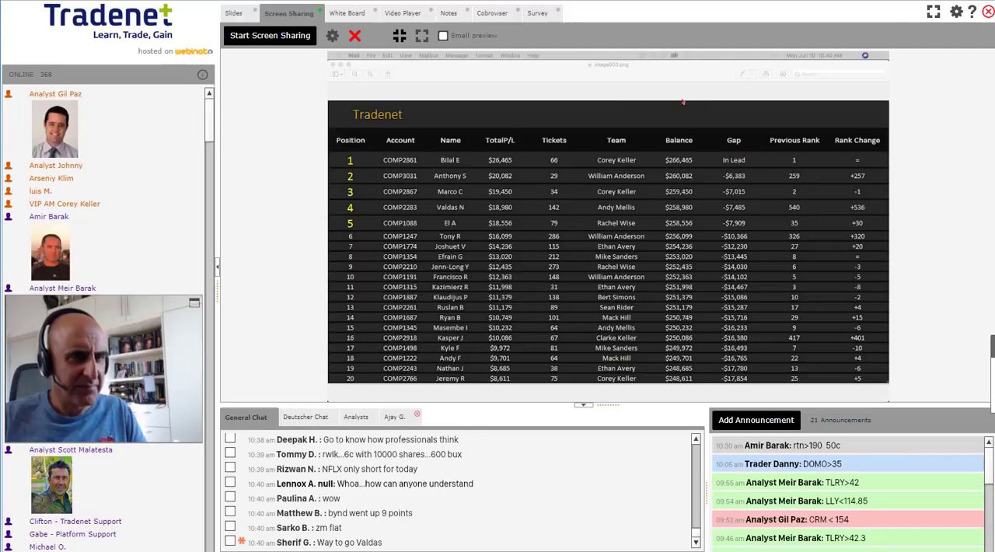
pyautogui.moveTo(530, 157)
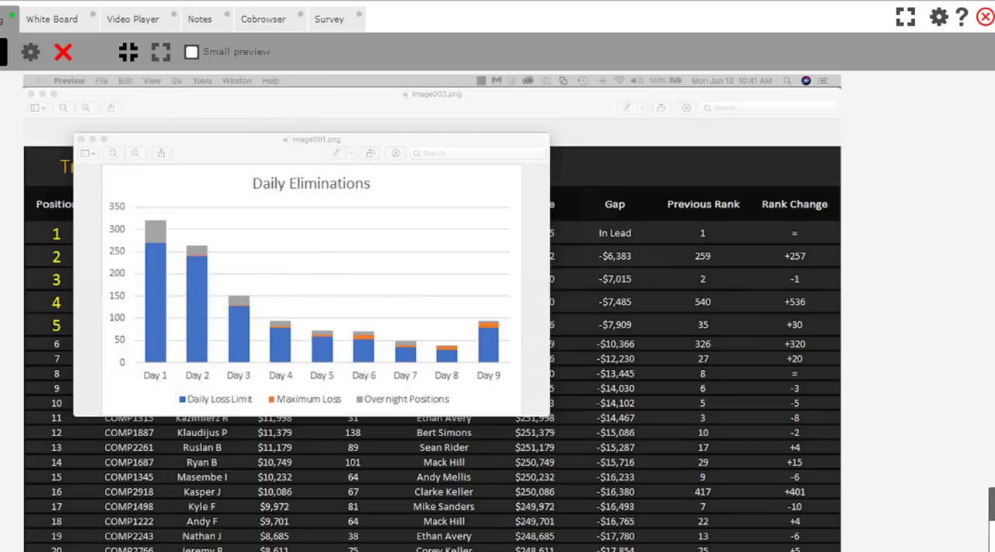
pyautogui.click(148, 16)
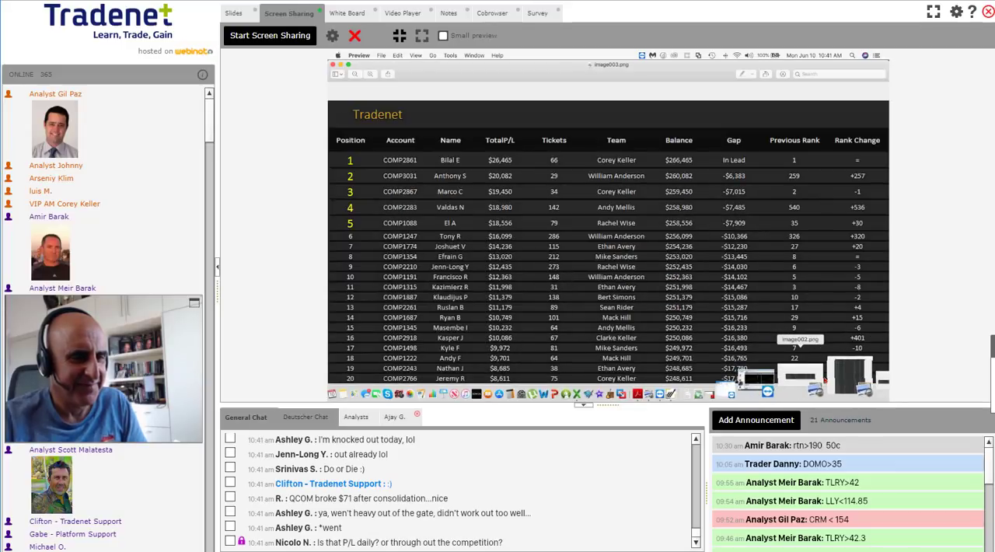
# Step: Enlarge the shared image002 LJPC trade-log snapshot to full screen
pyautogui.scroll(-3)
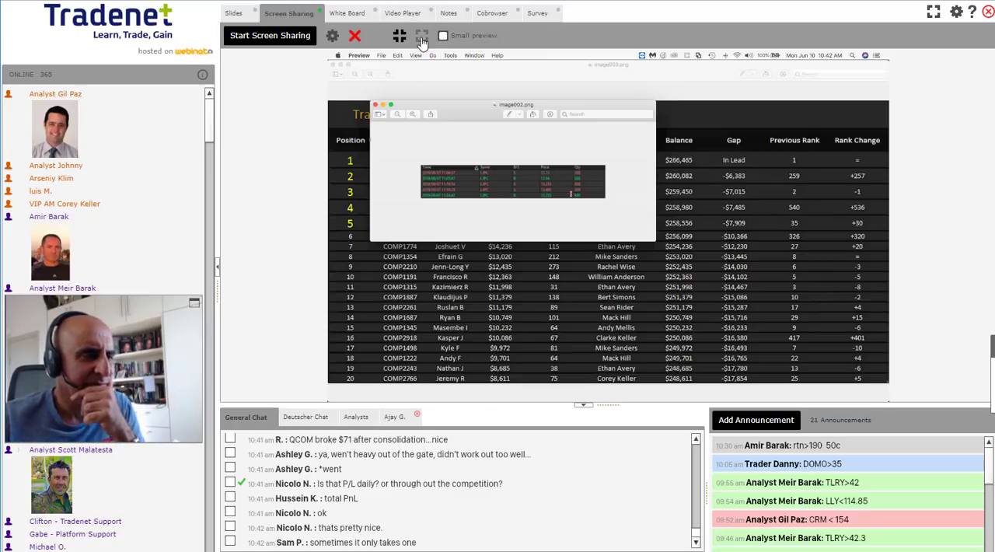
pyautogui.click(423, 36)
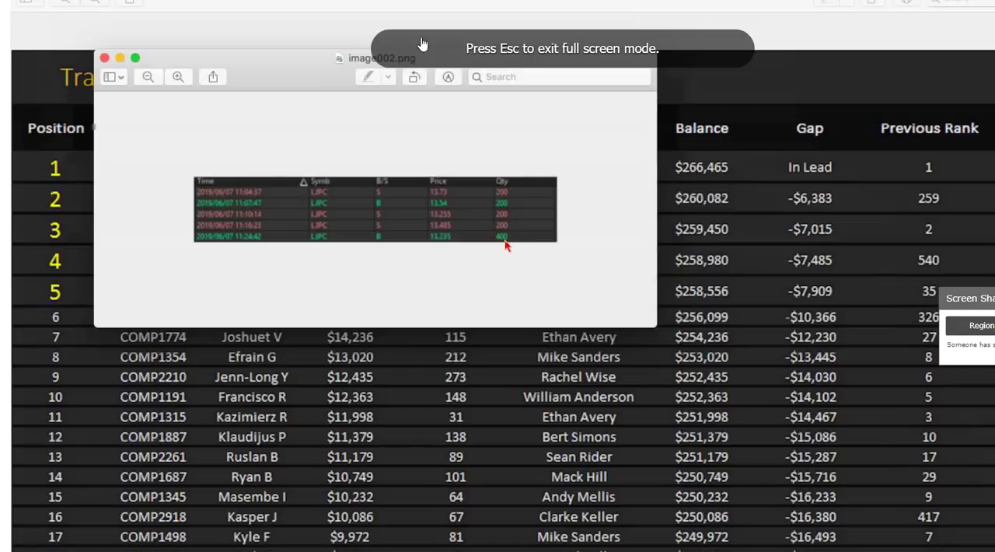
pyautogui.moveTo(555, 134)
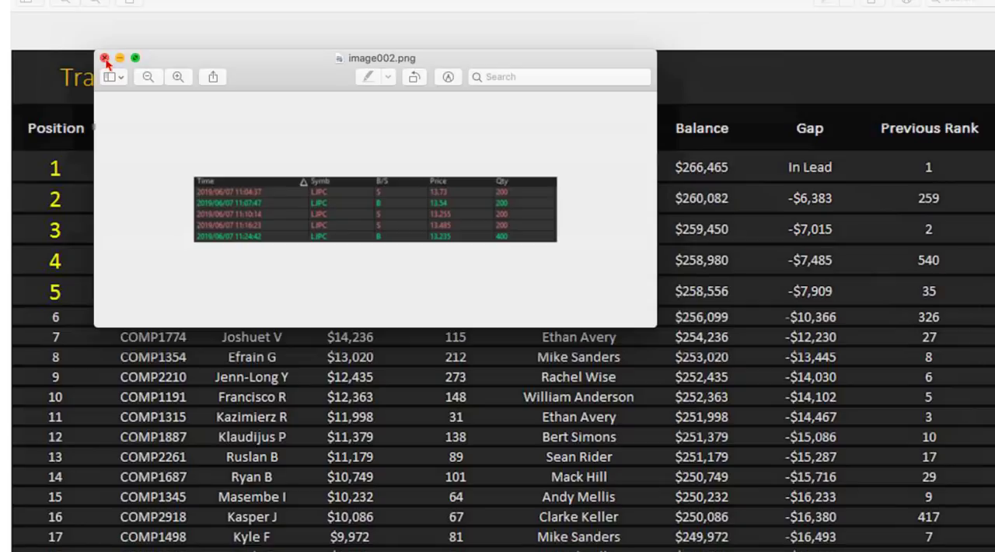
pyautogui.click(105, 58)
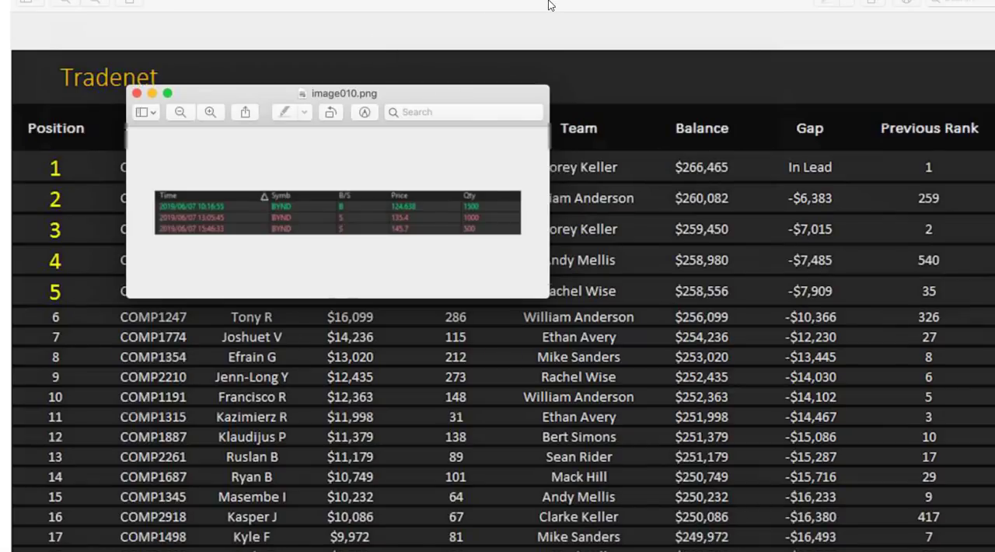
pyautogui.moveTo(418, 215)
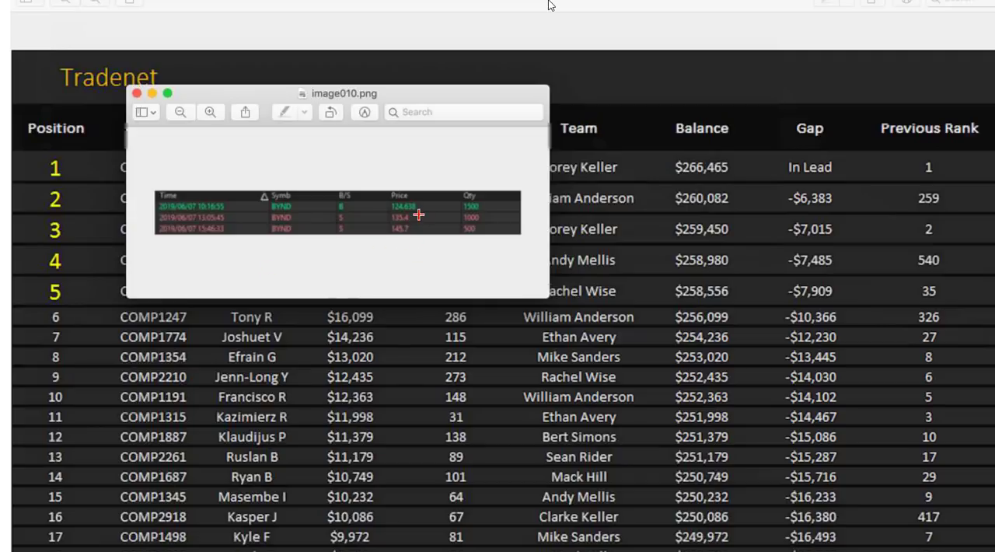
pyautogui.moveTo(425, 212)
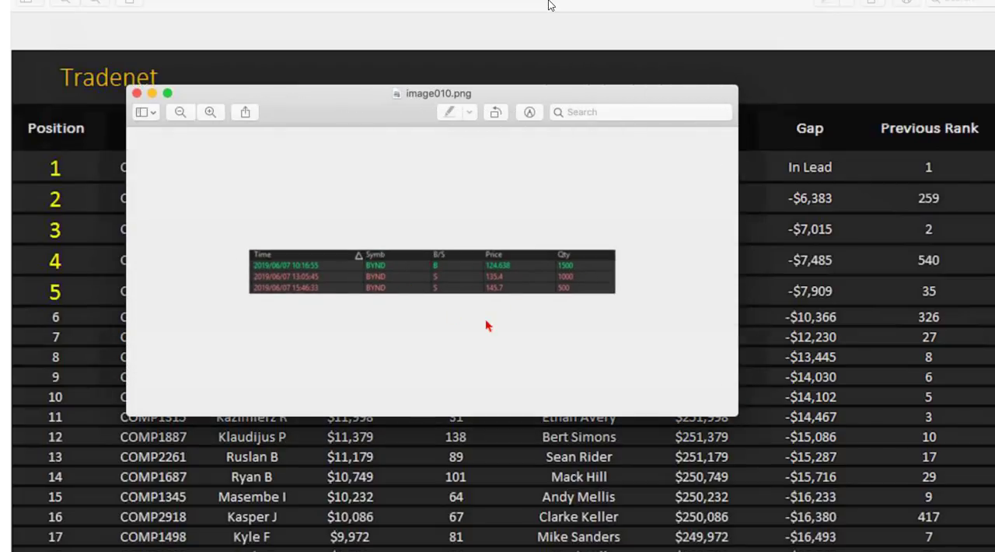
pyautogui.moveTo(512, 277)
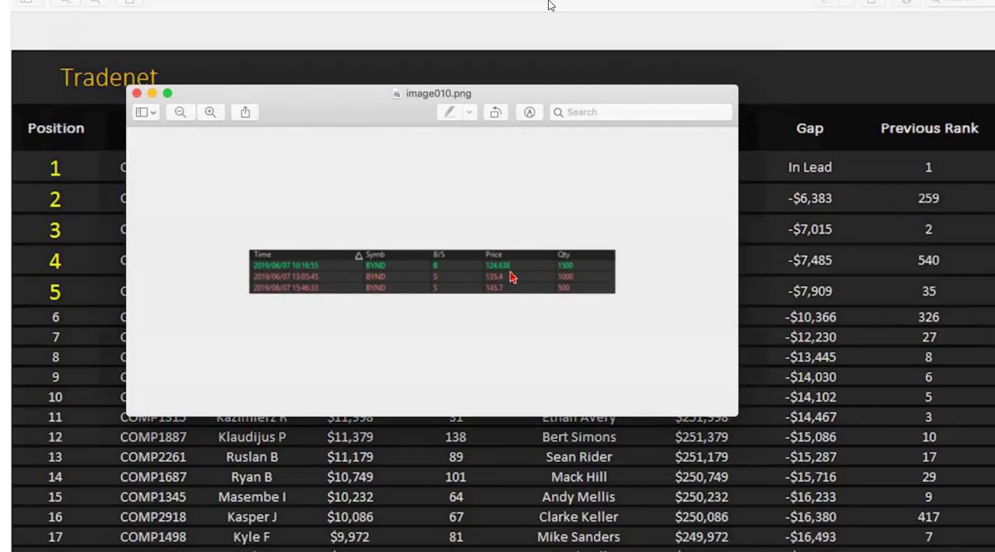
pyautogui.moveTo(501, 287)
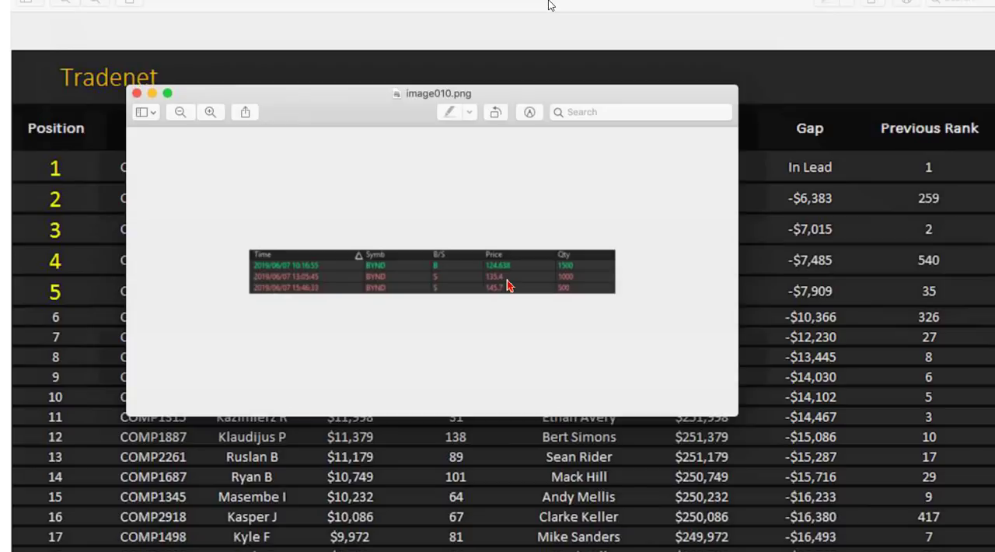
pyautogui.moveTo(567, 301)
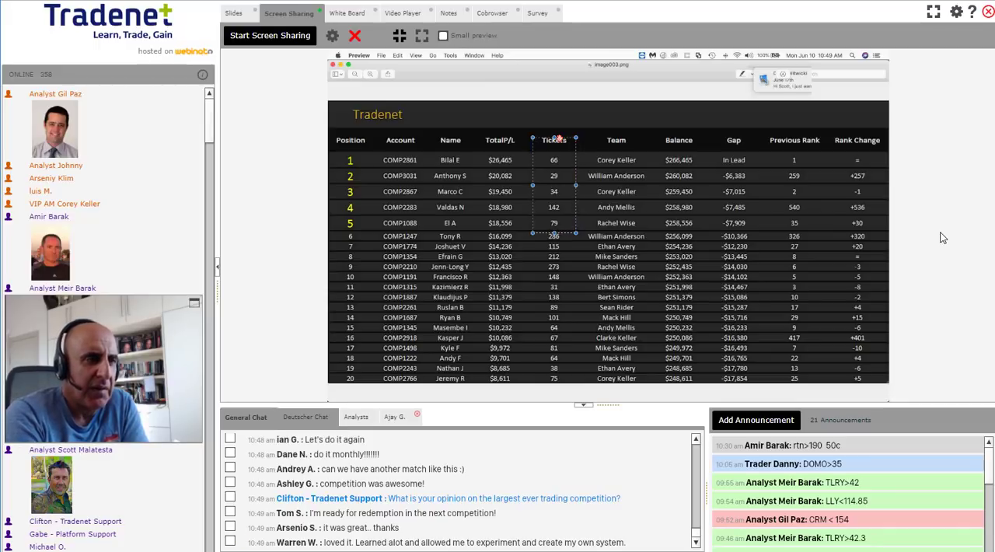
pyautogui.scroll(-3)
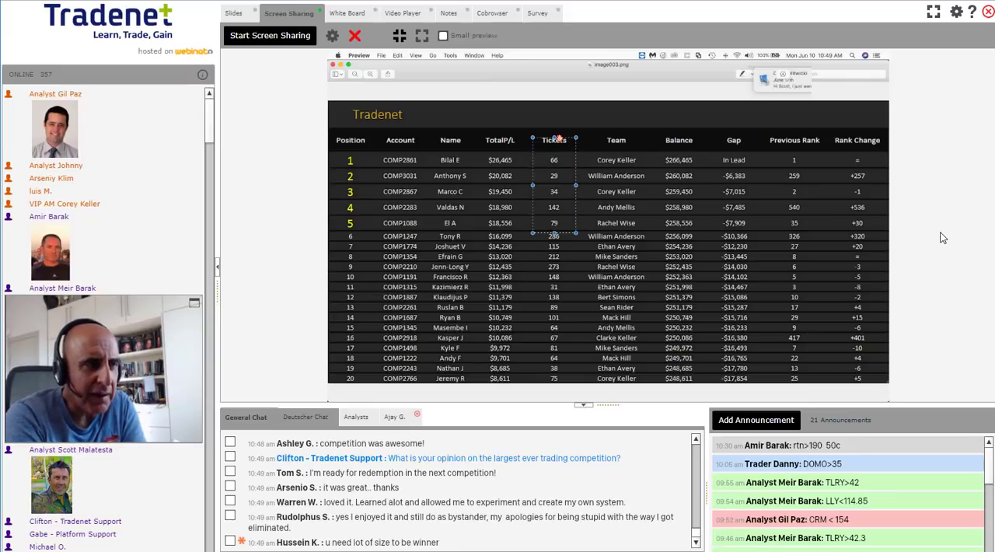
pyautogui.scroll(-3)
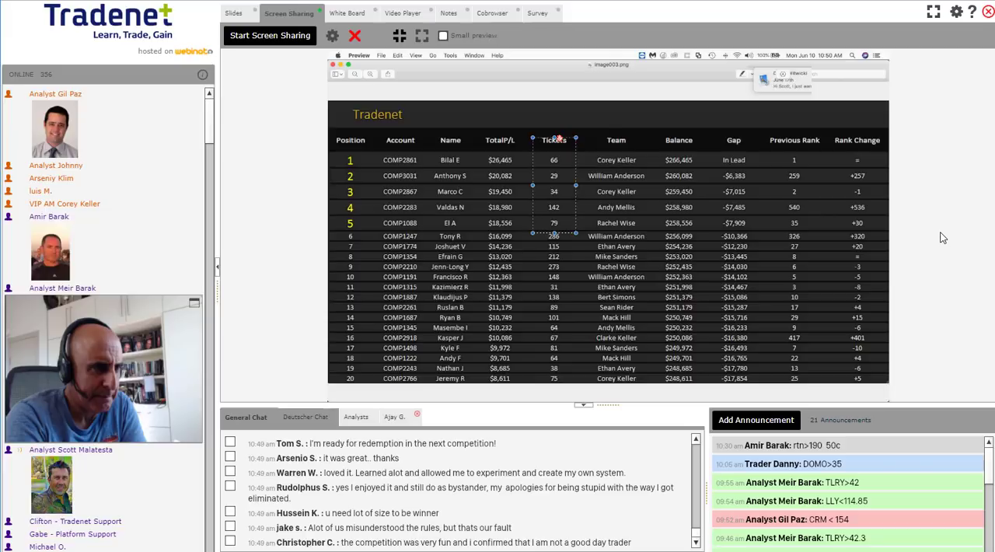
pyautogui.scroll(-3)
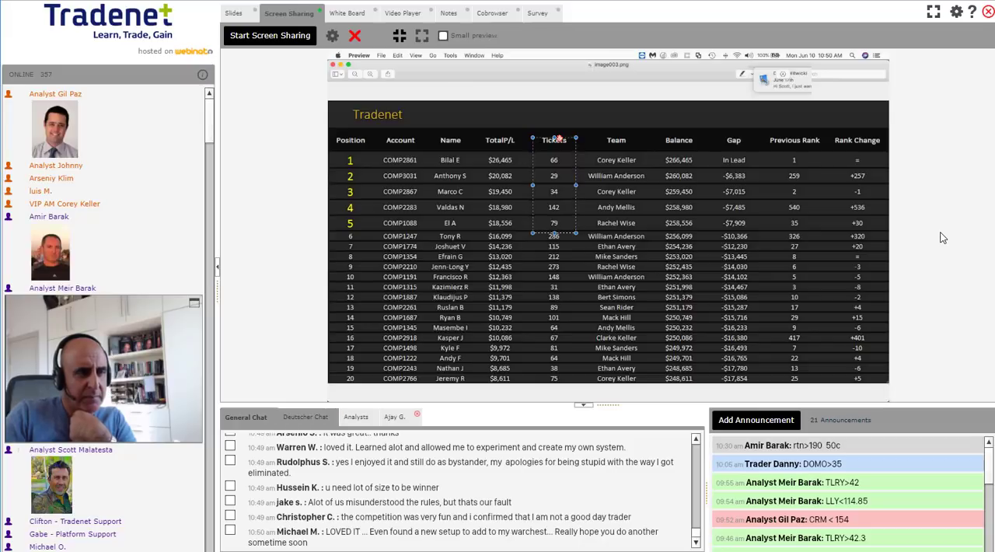
pyautogui.scroll(-3)
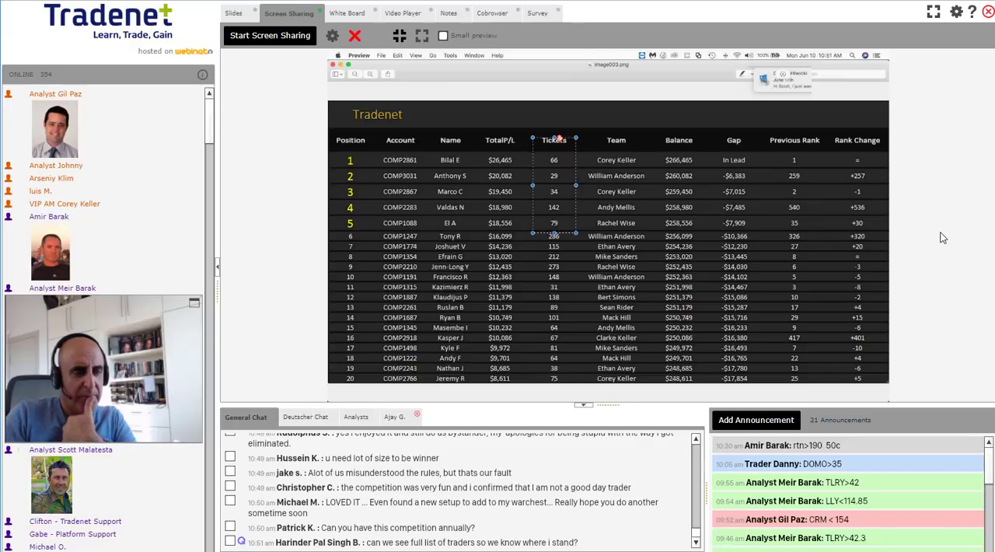
pyautogui.scroll(-3)
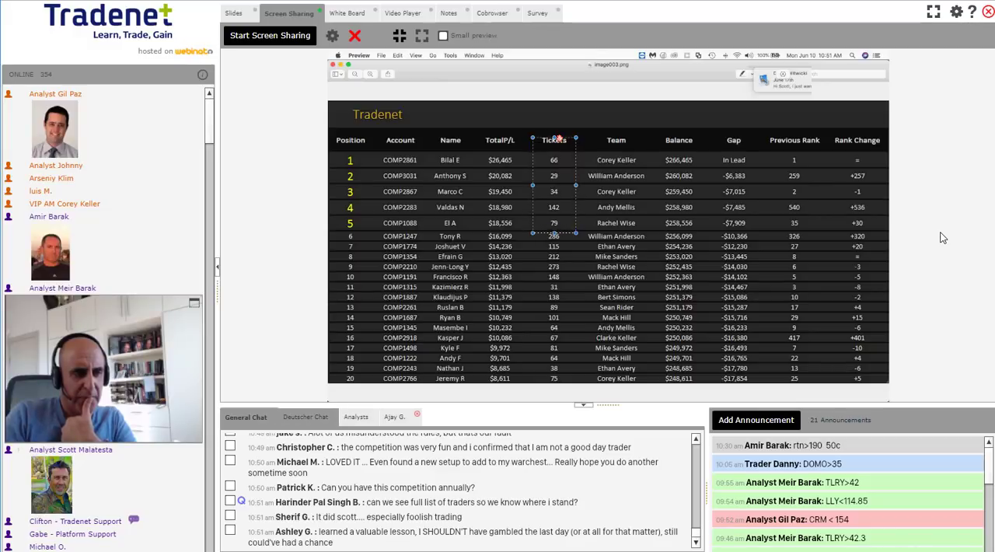
pyautogui.scroll(-3)
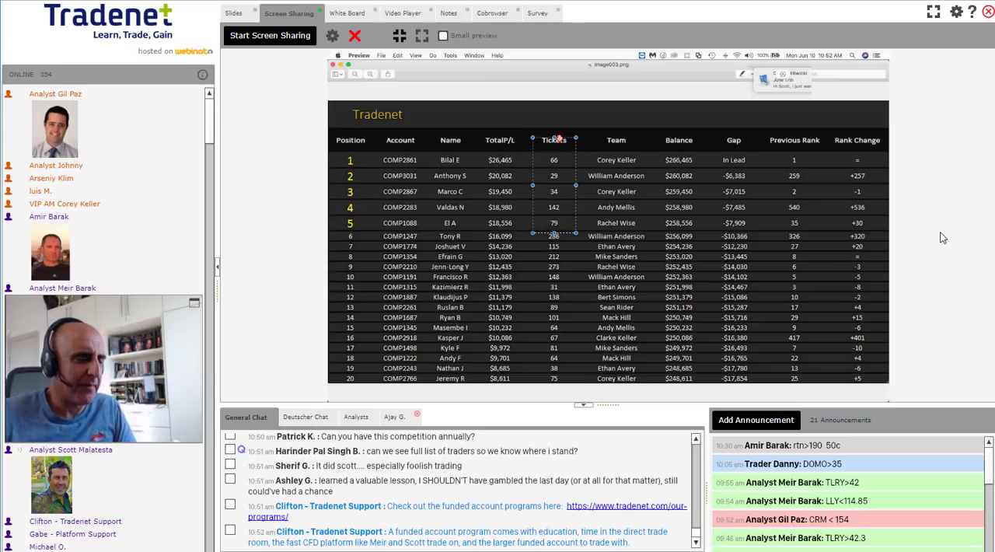
pyautogui.scroll(-3)
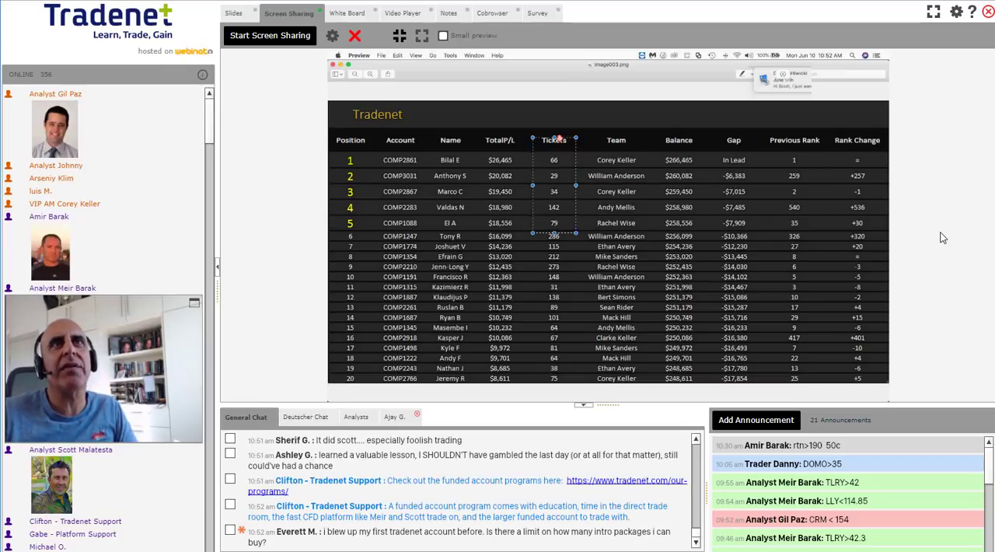
pyautogui.scroll(-3)
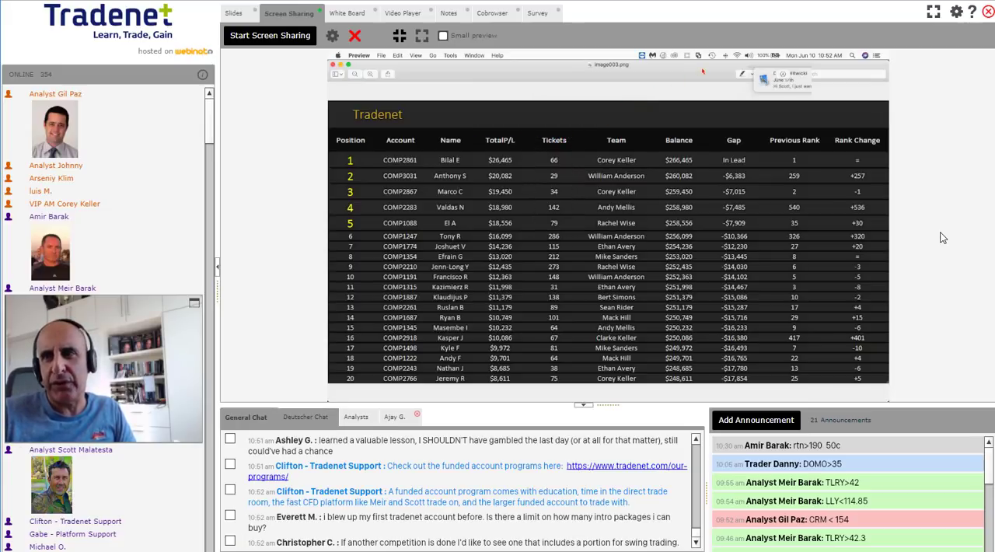
# Step: Mark the intro-package question answered in General Chat and scroll through newer messages
pyautogui.scroll(-3)
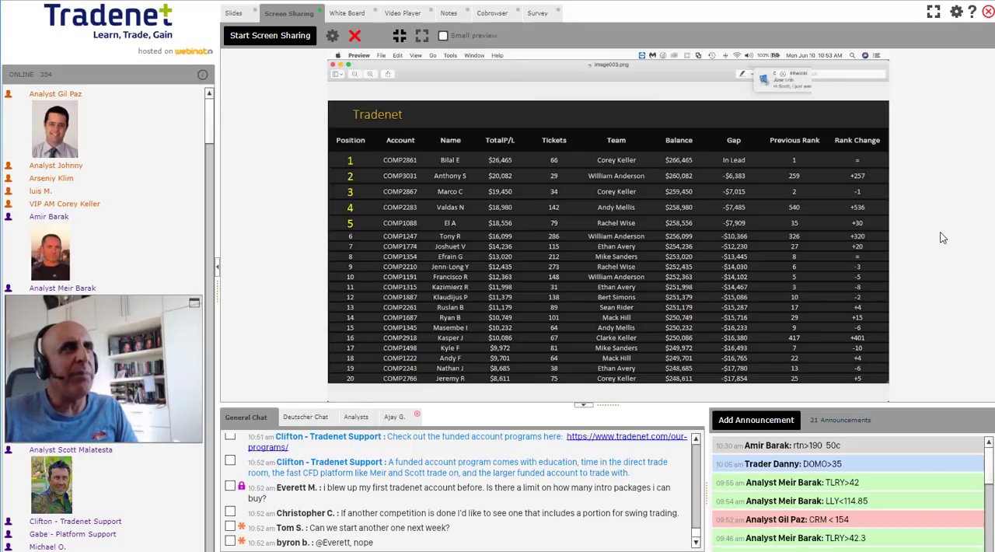
pyautogui.click(230, 485)
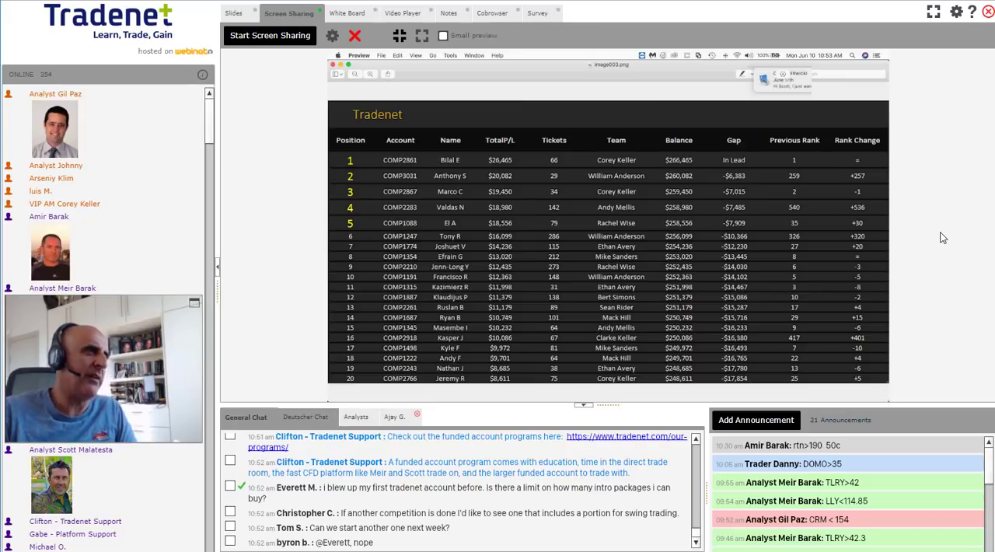
pyautogui.scroll(-3)
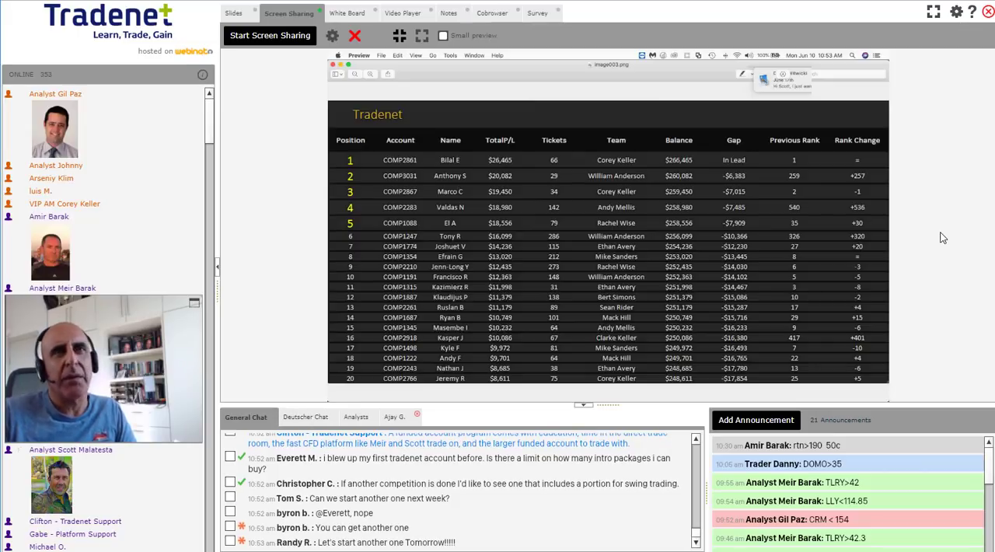
pyautogui.scroll(-3)
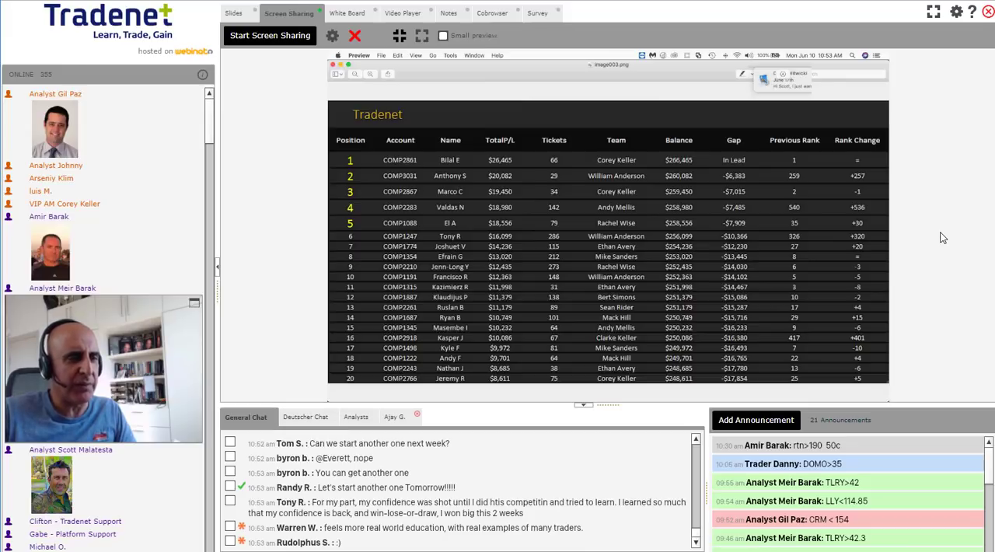
pyautogui.scroll(-3)
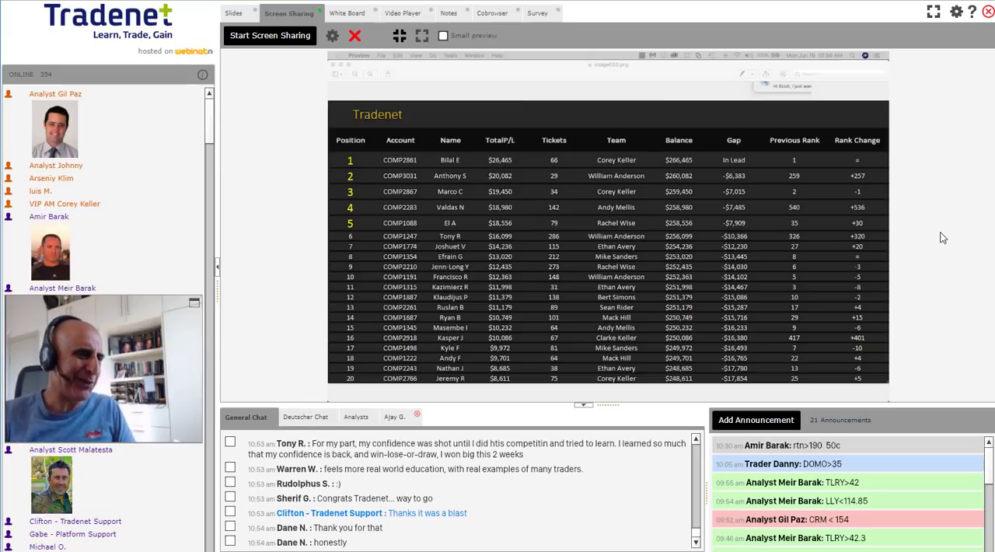
pyautogui.scroll(-3)
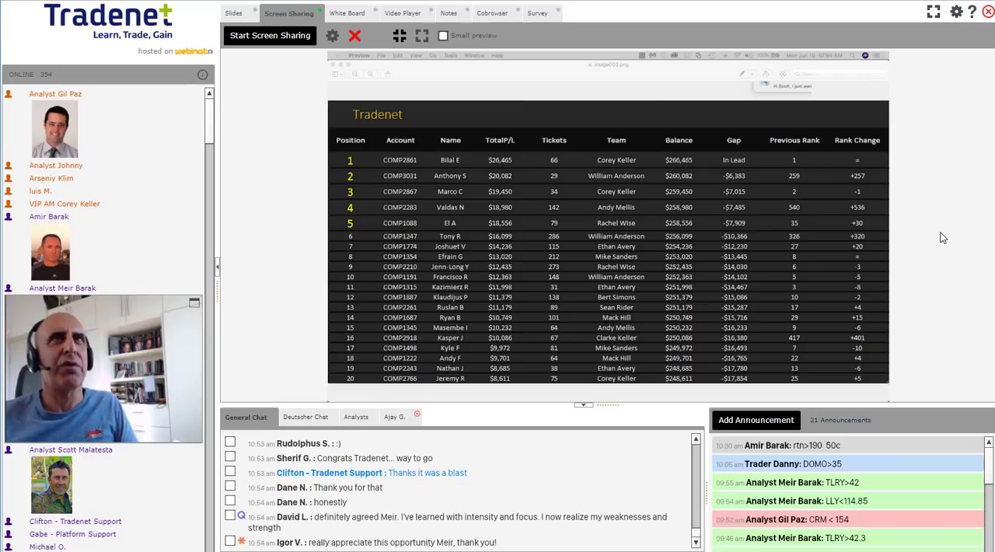
pyautogui.scroll(-3)
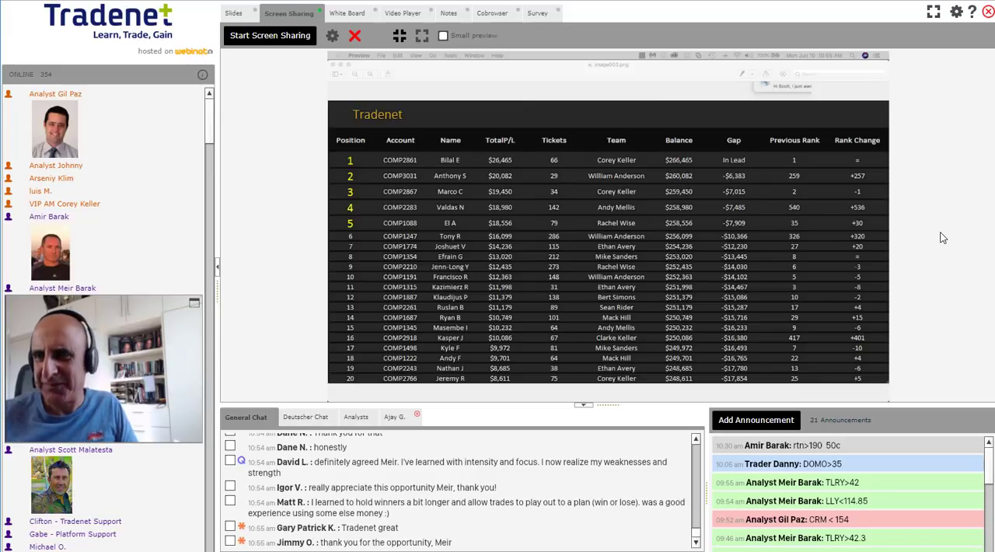
pyautogui.moveTo(102, 332)
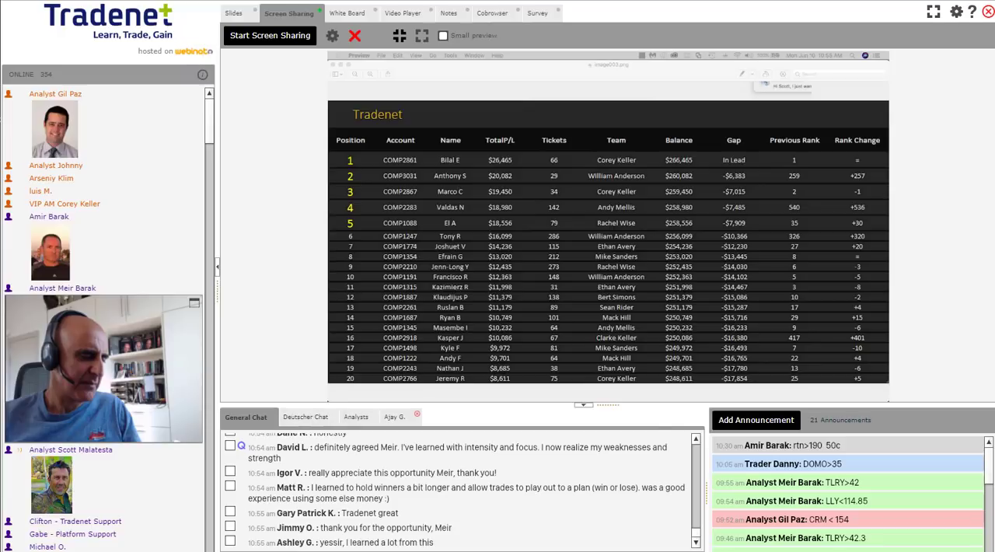
pyautogui.scroll(-3)
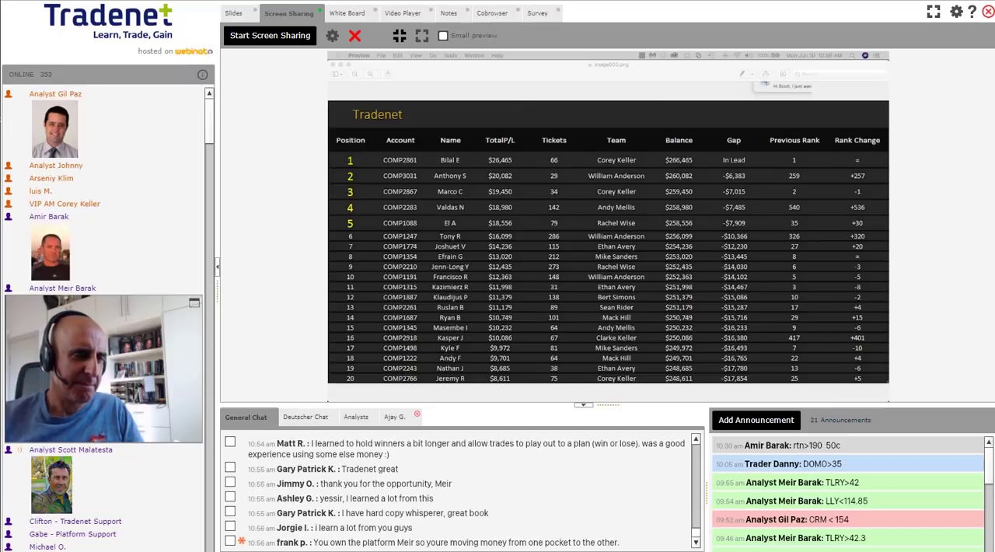
pyautogui.scroll(-3)
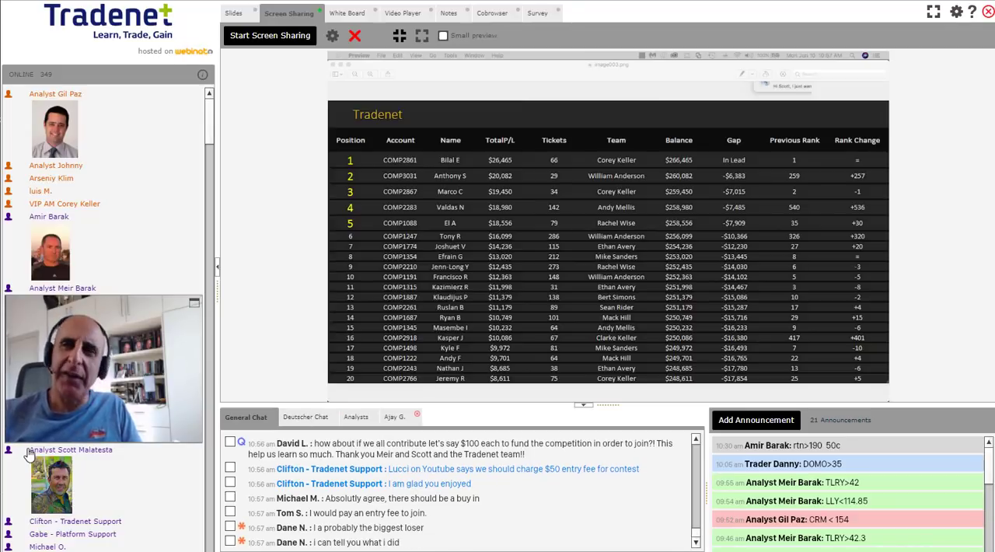
pyautogui.scroll(-3)
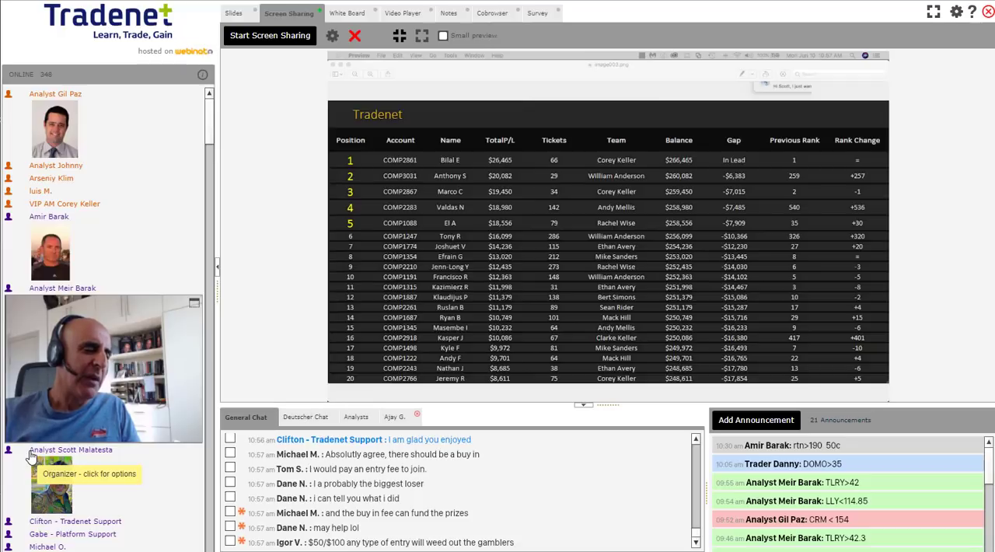
pyautogui.moveTo(200, 441)
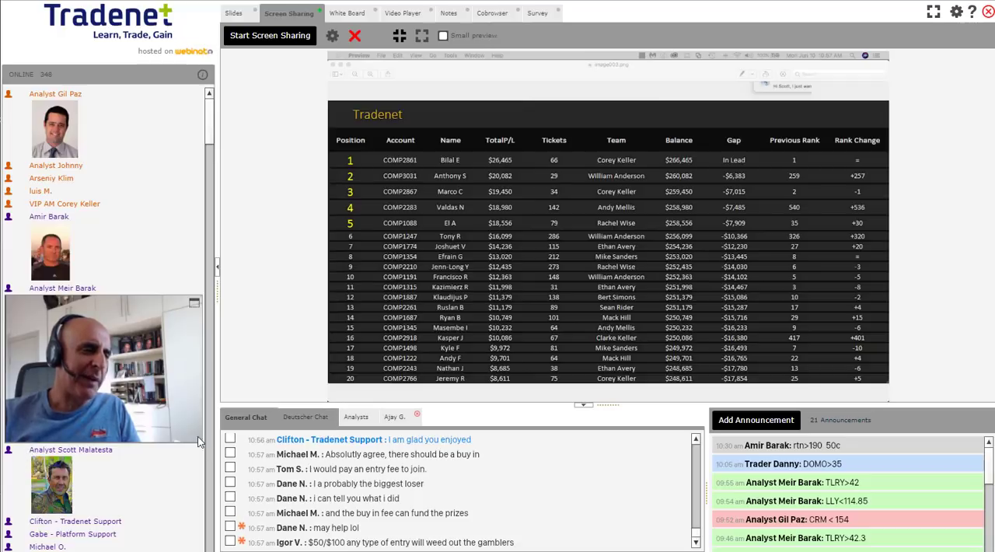
pyautogui.moveTo(154, 445)
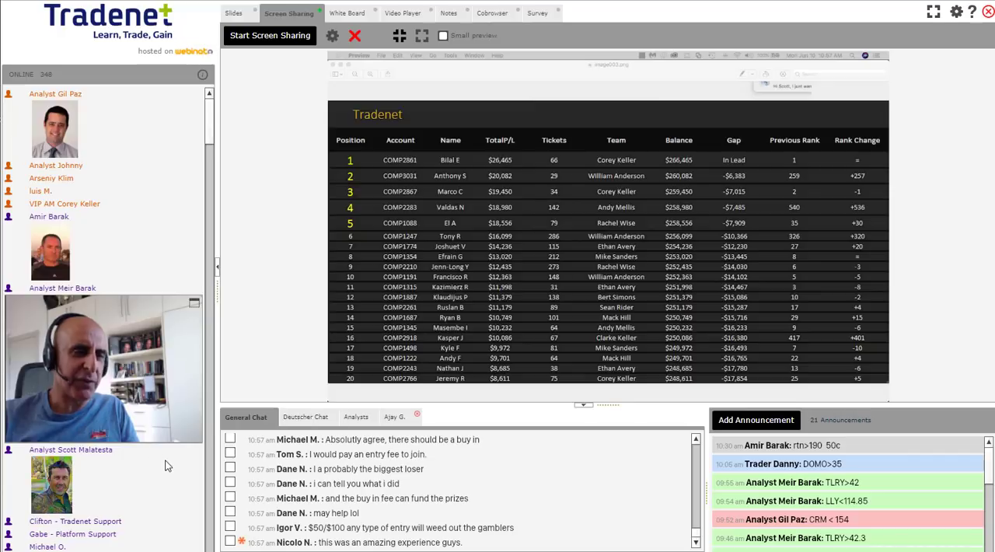
pyautogui.scroll(-3)
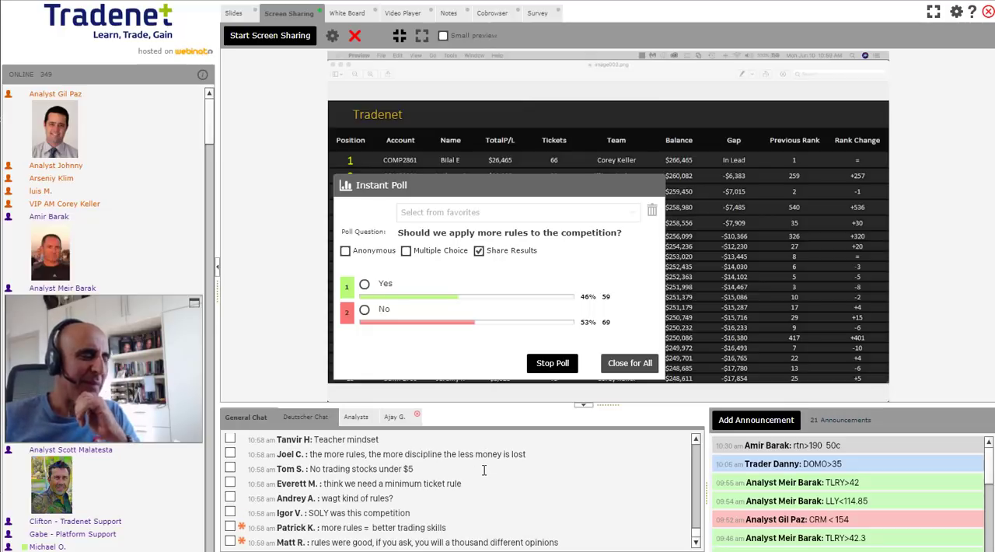
# Step: Scroll through chat as the rules poll reaches 54% No, 75 votes to 63
pyautogui.scroll(-3)
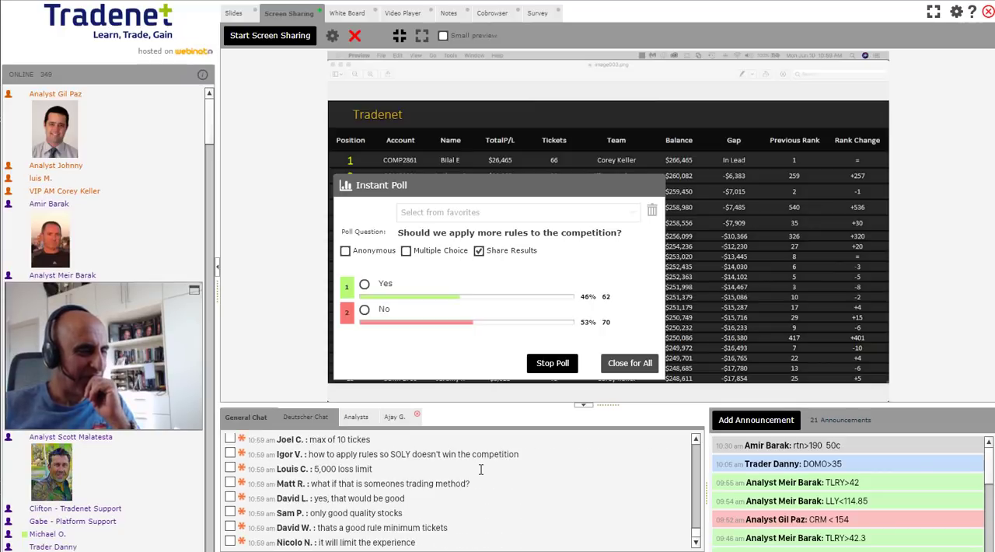
pyautogui.moveTo(476, 482)
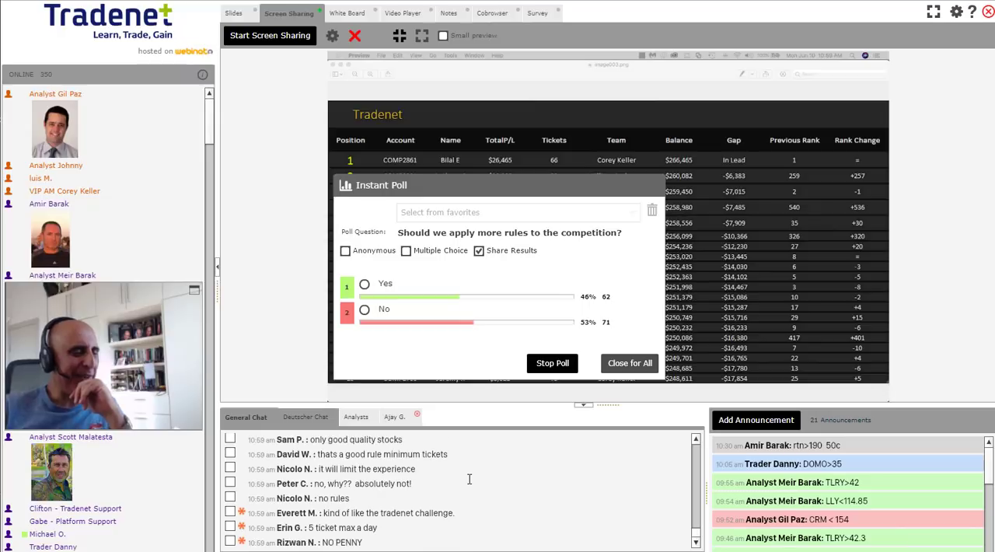
pyautogui.scroll(-3)
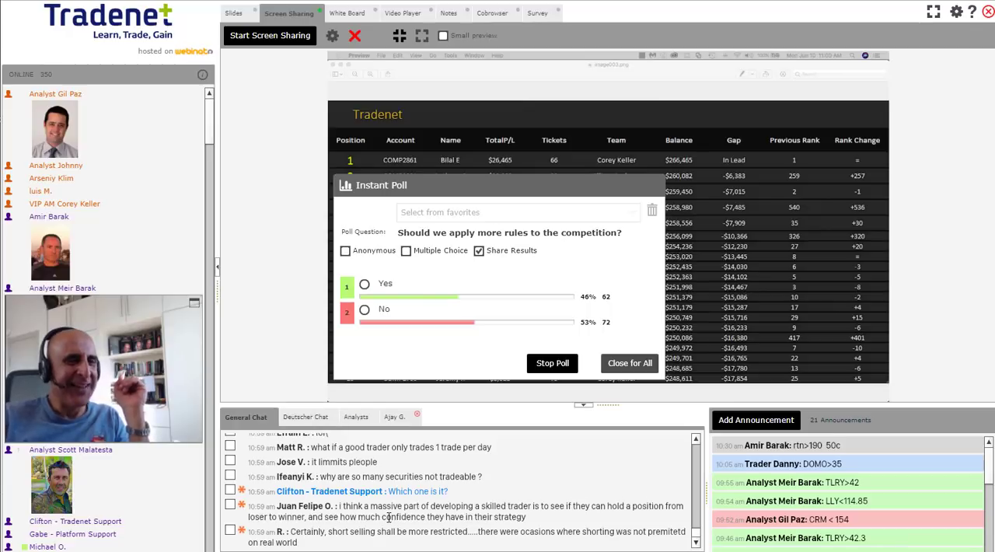
pyautogui.scroll(-3)
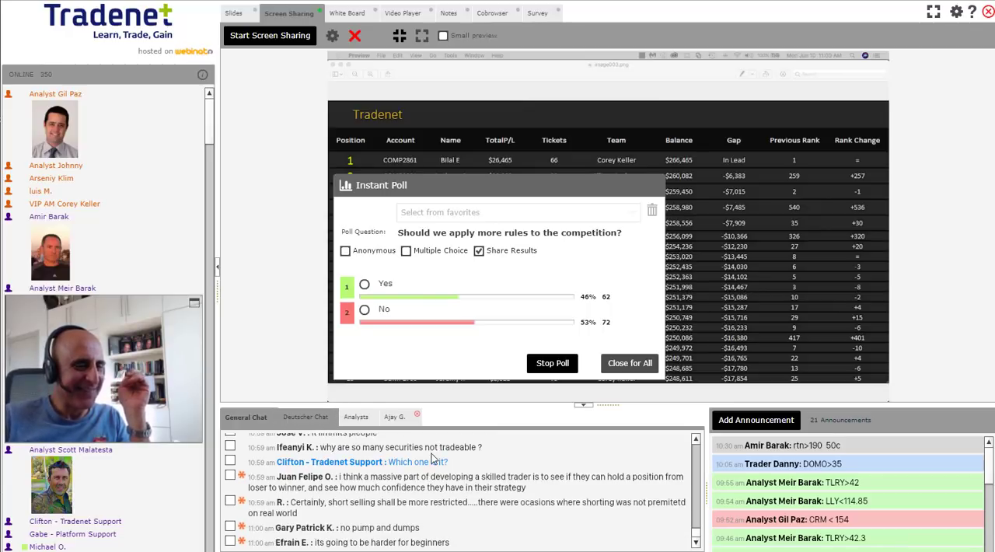
pyautogui.scroll(-3)
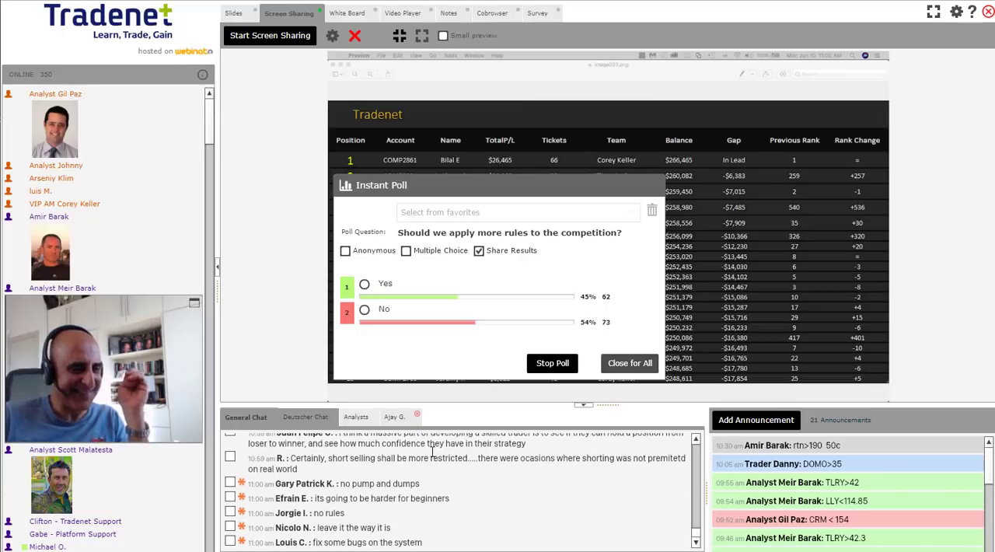
pyautogui.scroll(-3)
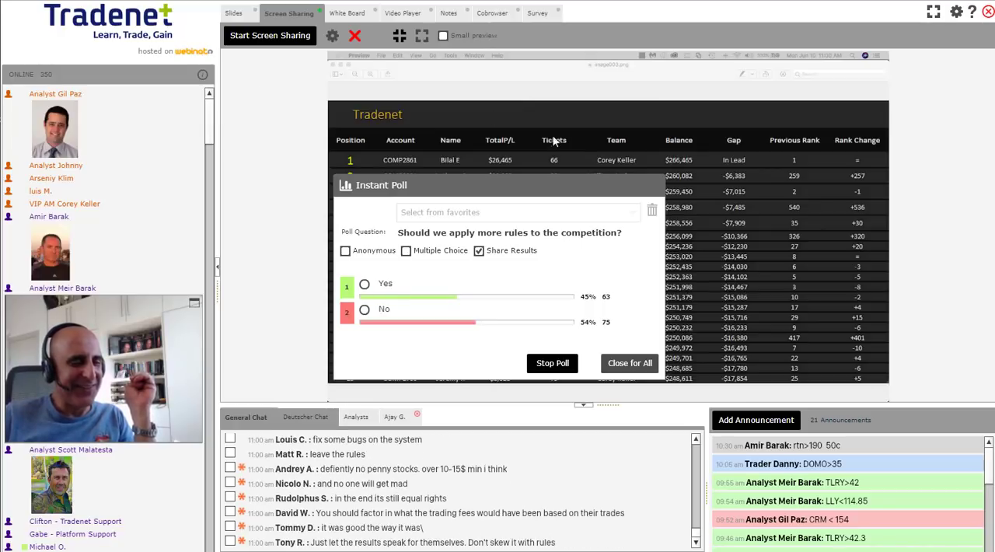
pyautogui.moveTo(575, 465)
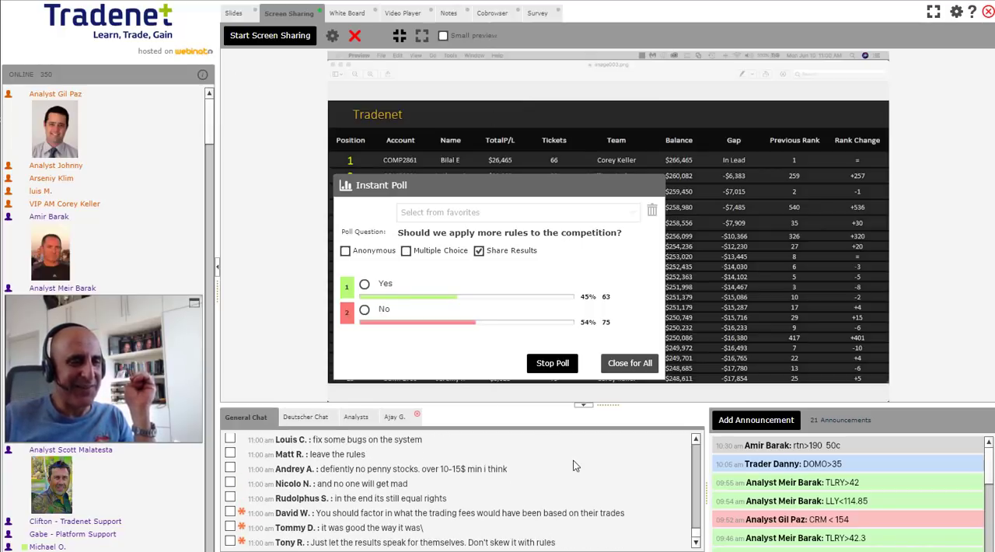